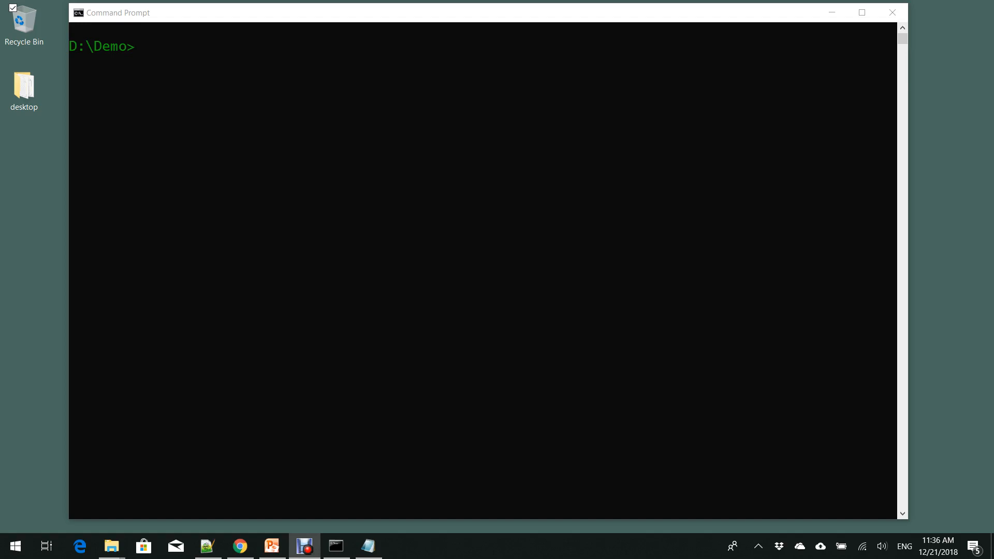
{"action": "mouse_move", "coordinate": [3, 61]}
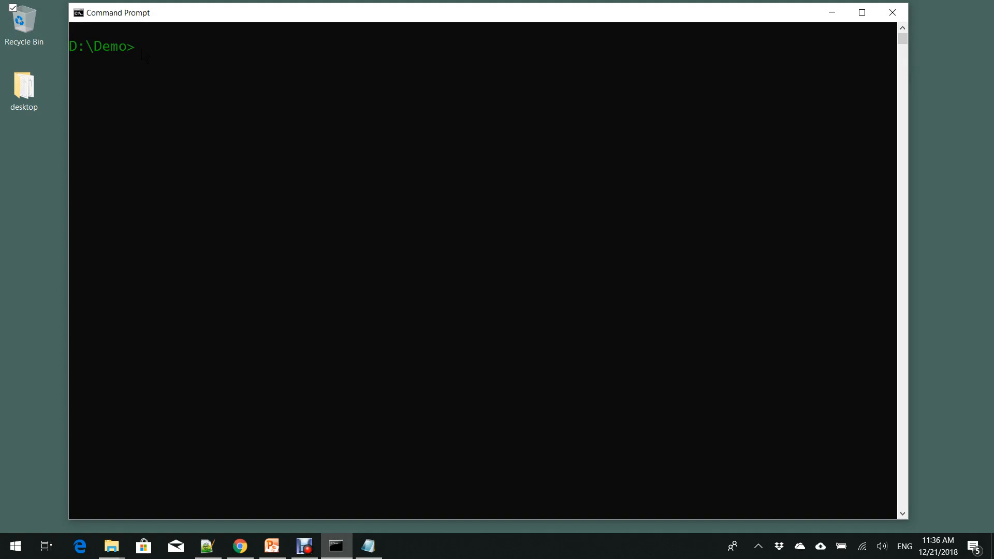
{"action": "type", "text": "npm"}
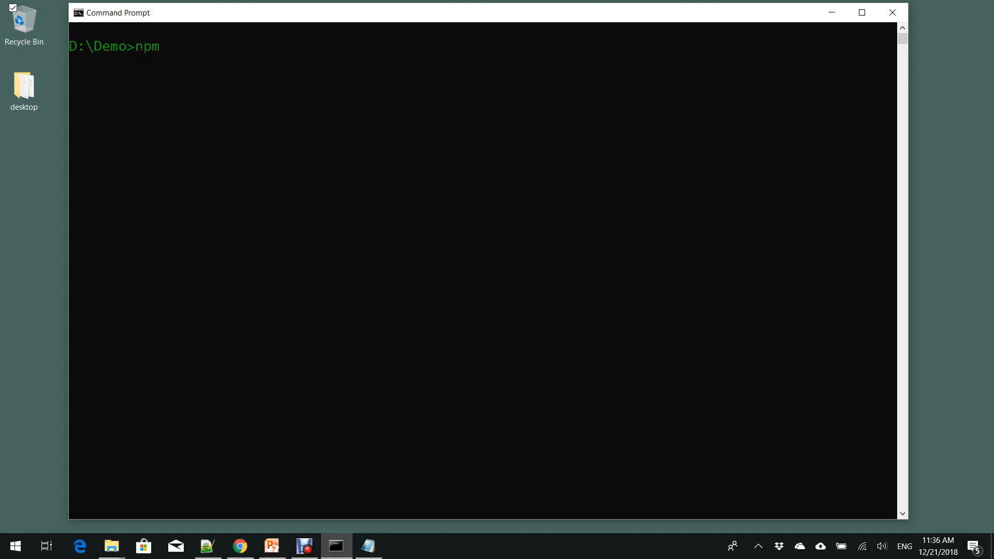
{"action": "type", "text": "list -"}
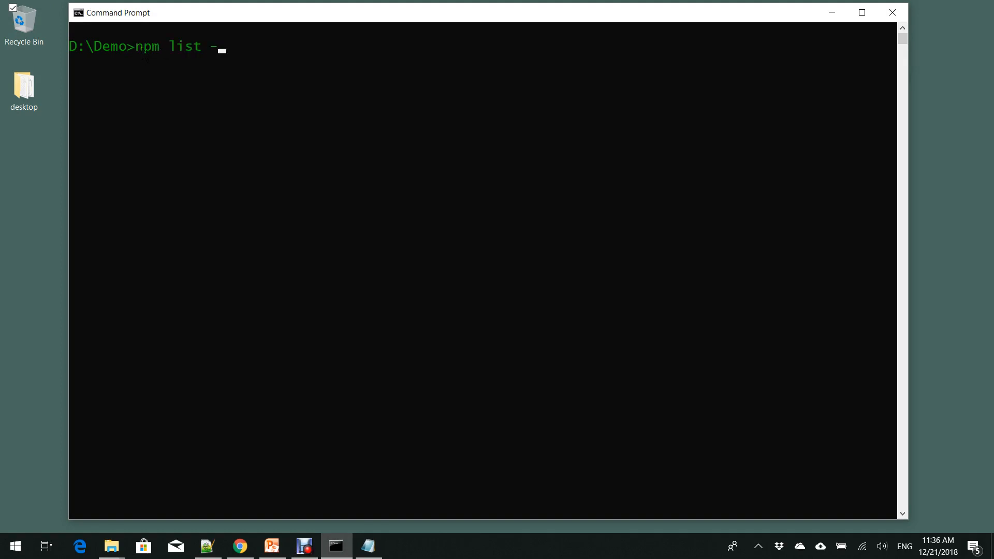
{"action": "type", "text": "g --"}
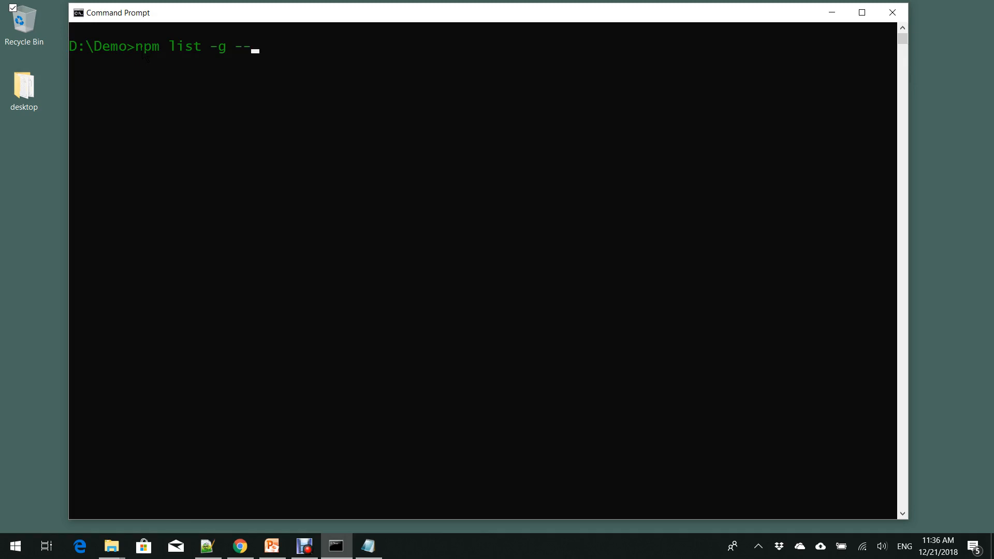
{"action": "type", "text": "depth"}
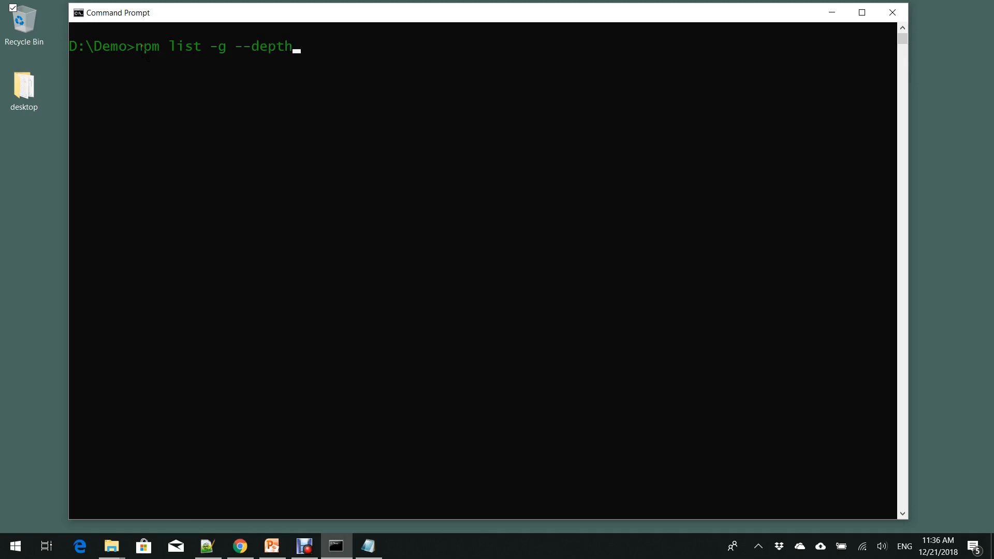
{"action": "type", "text": "=0"}
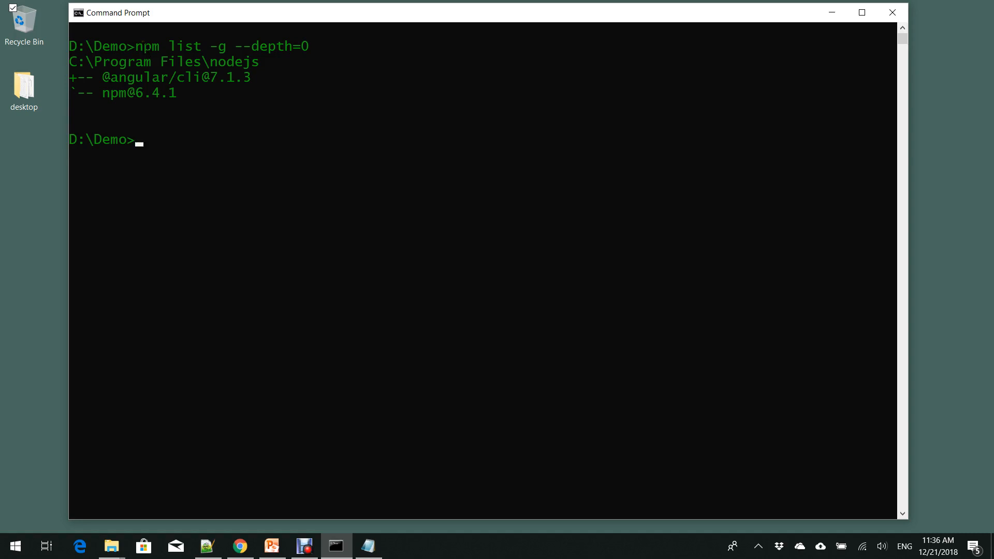
Step: Run ng --version to show CLI 7.1.3 with Node 10.13.0, then clear the window with cls
{"action": "type", "text": "ng"}
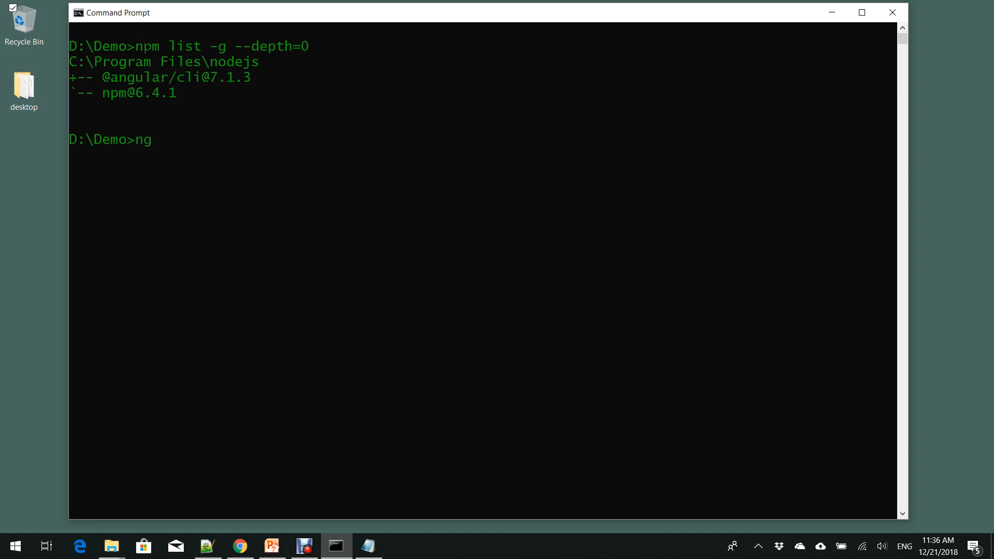
{"action": "type", "text": "--"}
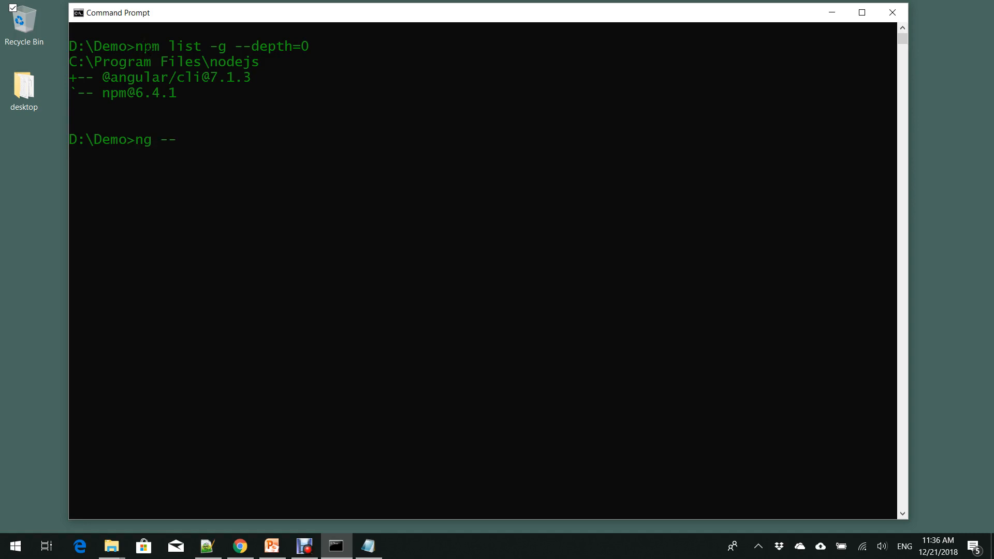
{"action": "type", "text": "version"}
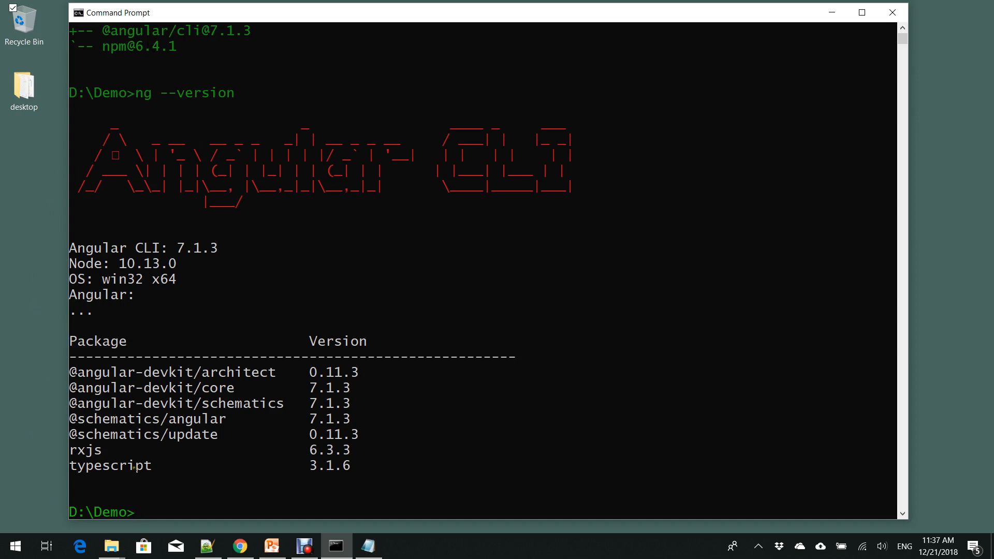
{"action": "type", "text": "cls"}
{"action": "type", "text": "npm install -g @angular/cli@latest"}
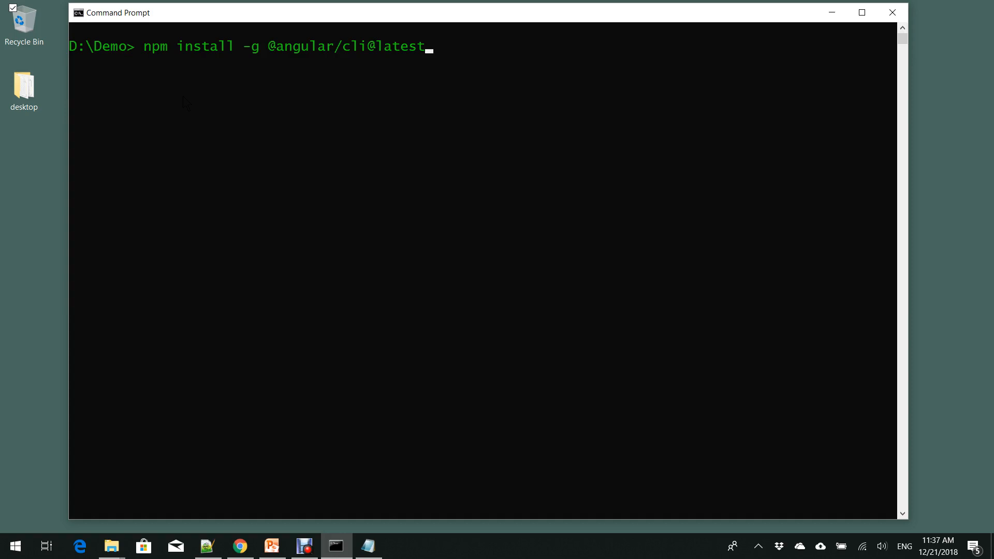
{"action": "key", "text": "Backspace"}
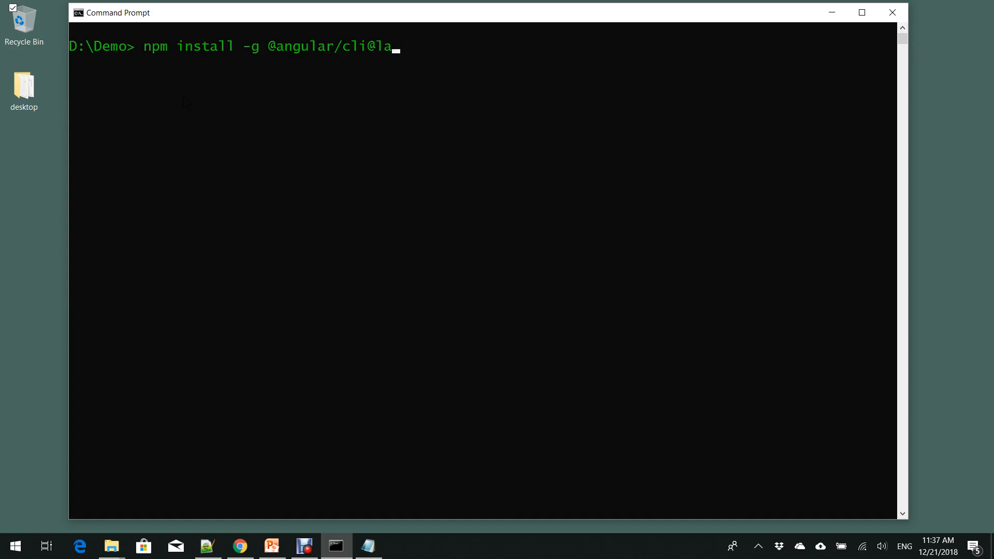
{"action": "key", "text": "Backspace"}
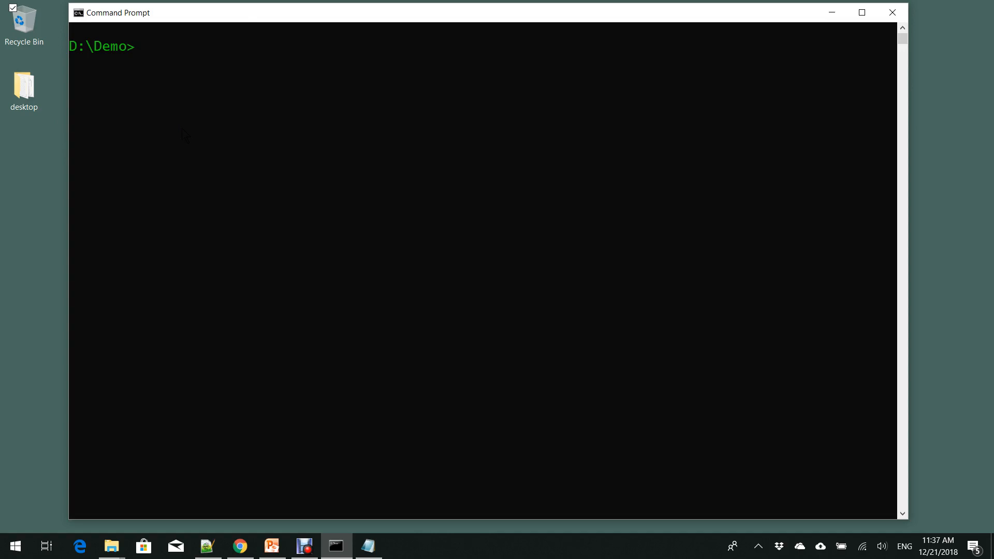
Step: Run ng new myapp --dryRun, reaching the Angular routing prompt
{"action": "type", "text": "ng new"}
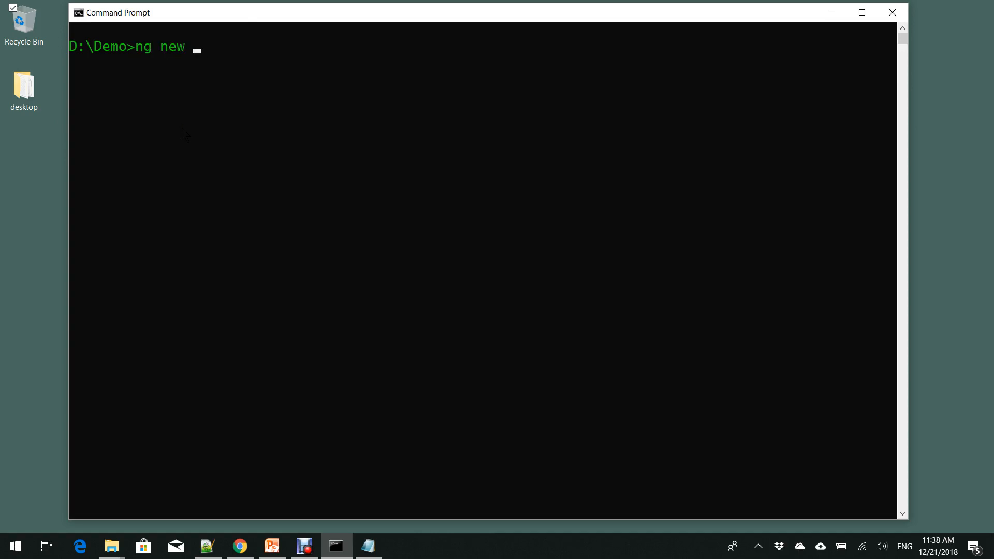
{"action": "type", "text": "m"}
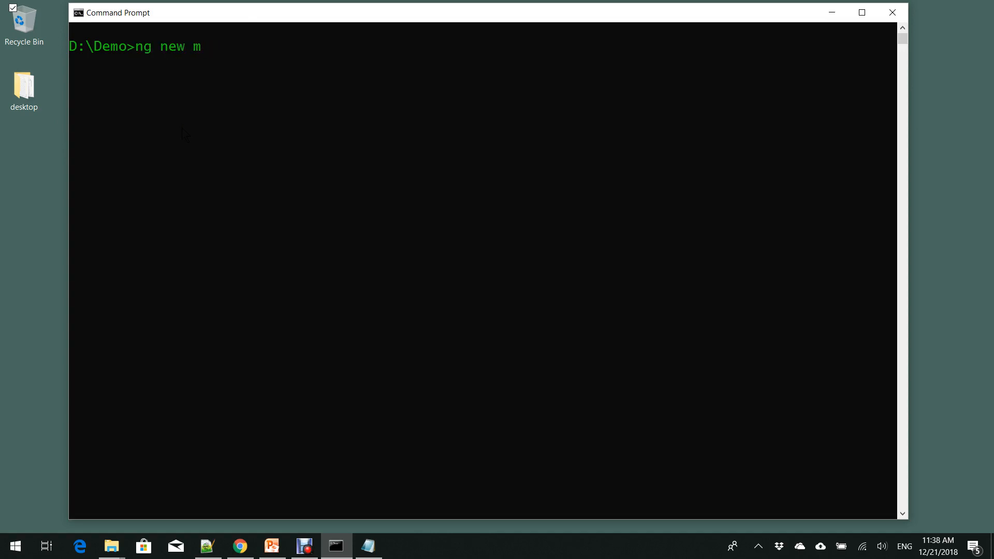
{"action": "type", "text": "yapp"}
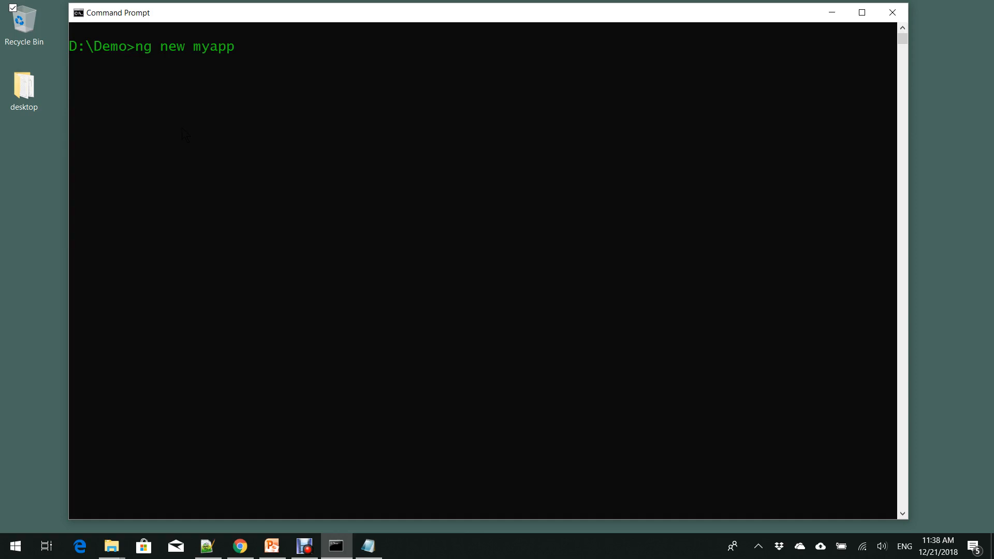
{"action": "type", "text": "--d"}
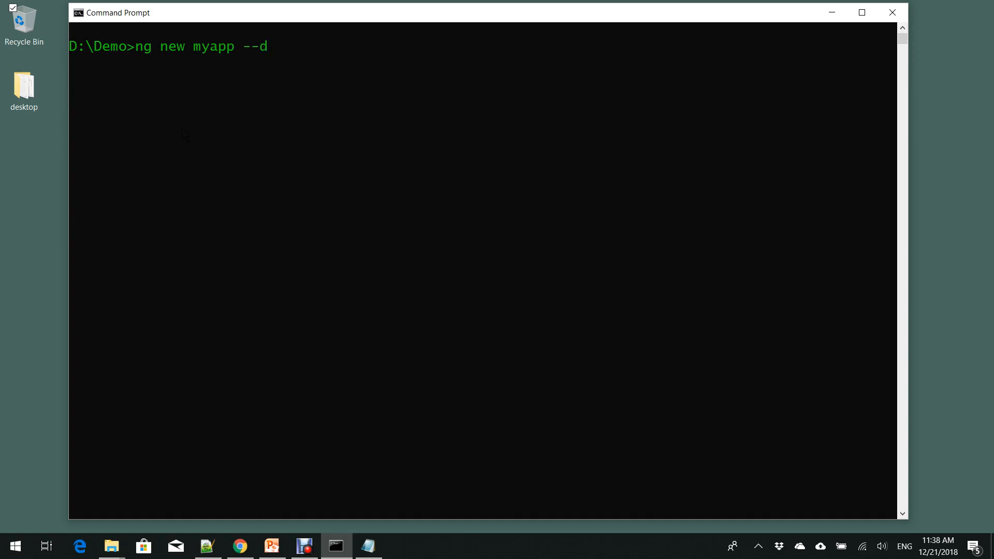
{"action": "type", "text": "ryRun"}
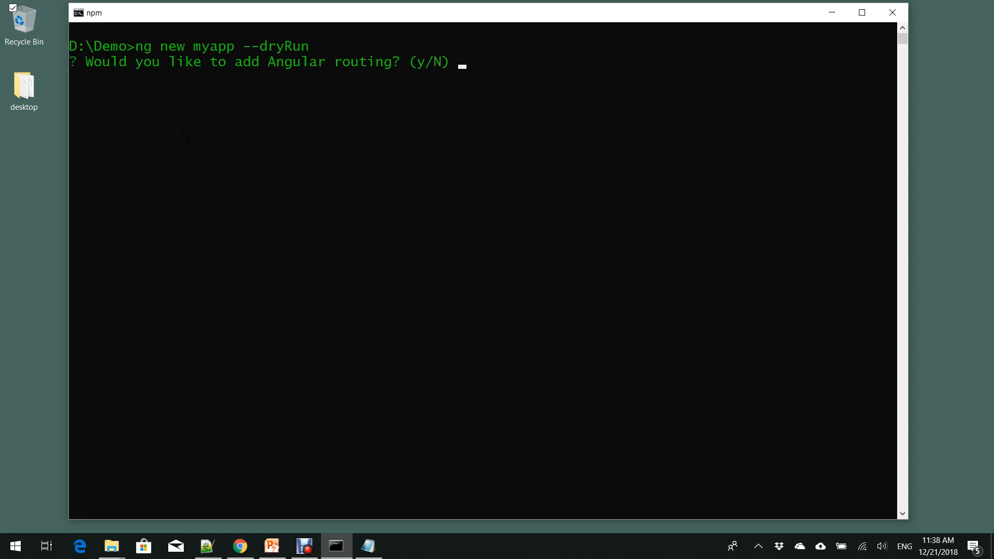
Step: Answer y to routing and choose SASS as the stylesheet, listing the files myapp would contain
{"action": "type", "text": "y"}
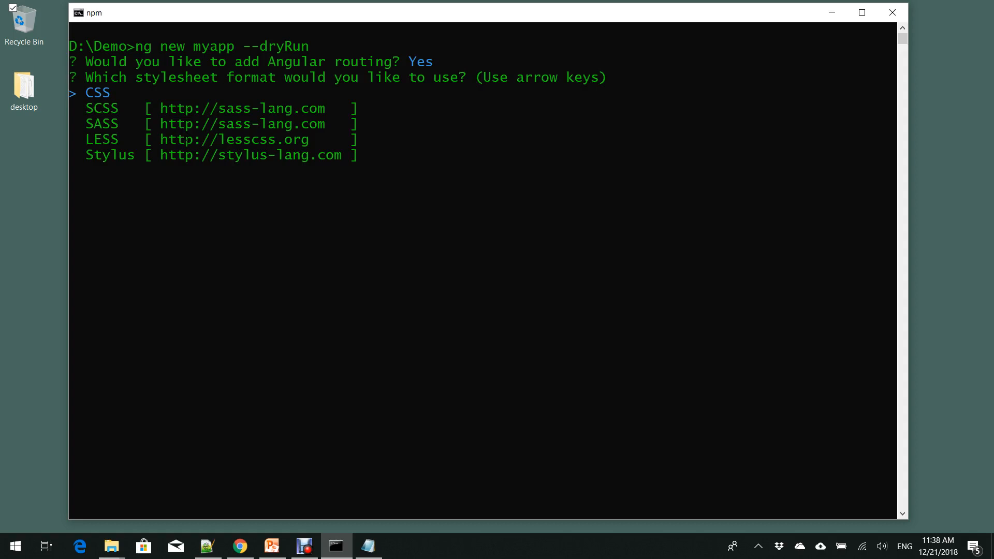
{"action": "key", "text": "down"}
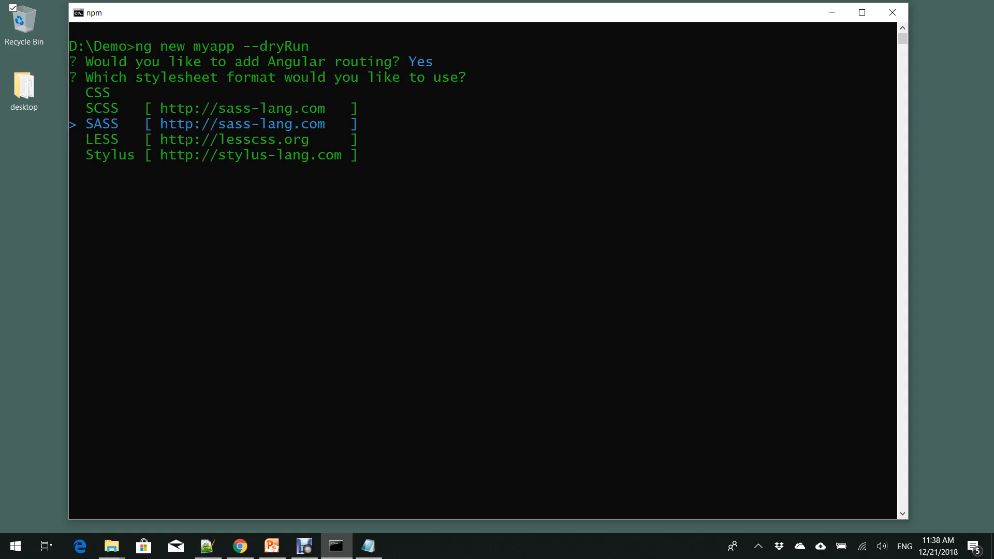
{"action": "key", "text": "enter"}
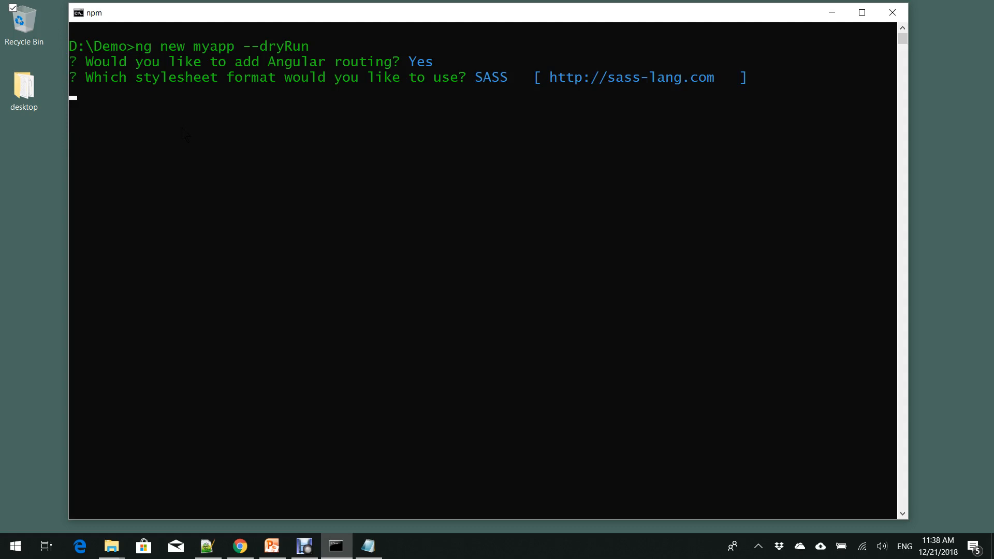
{"action": "key", "text": "enter"}
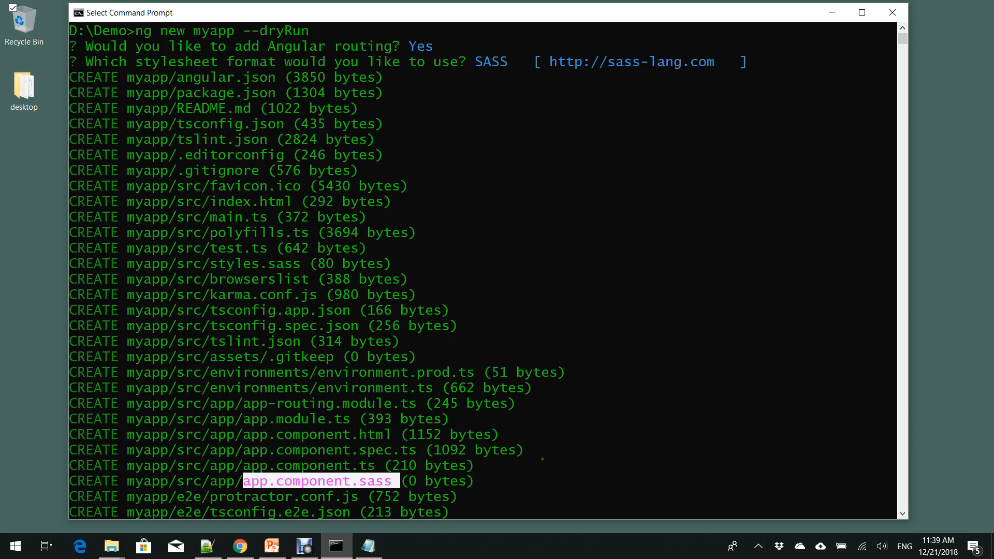
{"action": "mouse_move", "coordinate": [628, 419]}
{"action": "type", "text": "ng new myapp --style=sass --routing=true"}
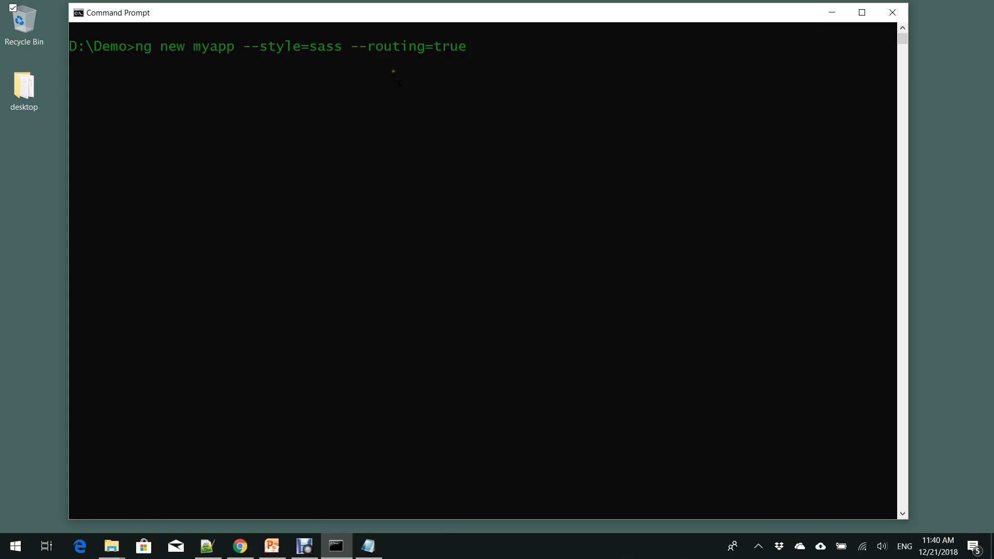
Step: Run ng new myapp --style=sass --routing=true --dryRun, listing the files without prompts
{"action": "type", "text": "--dr"}
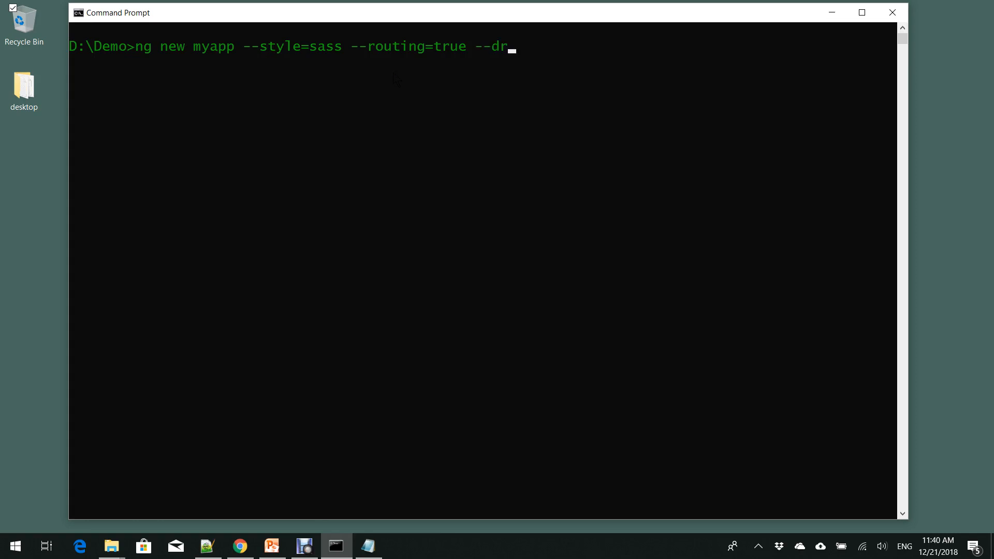
{"action": "type", "text": "yRun"}
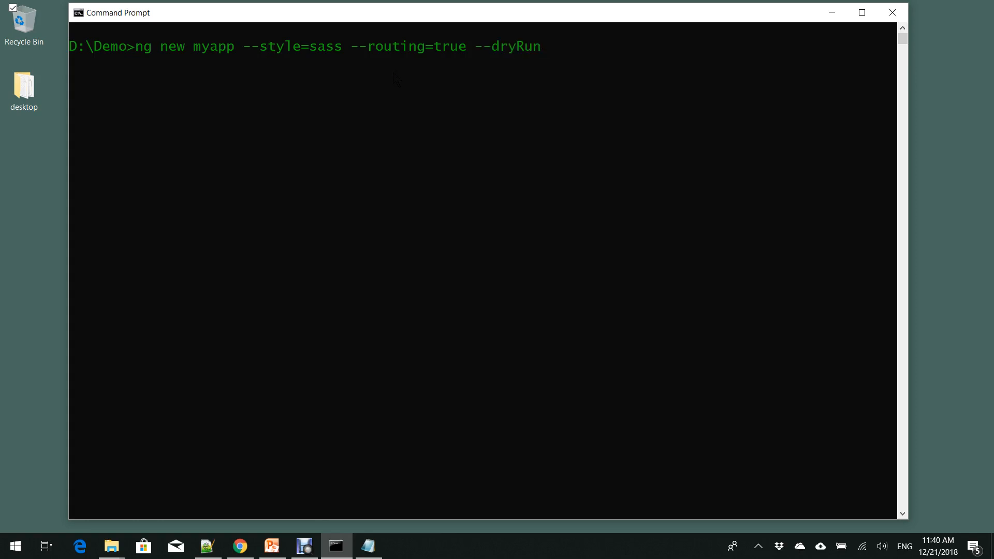
{"action": "key", "text": "enter"}
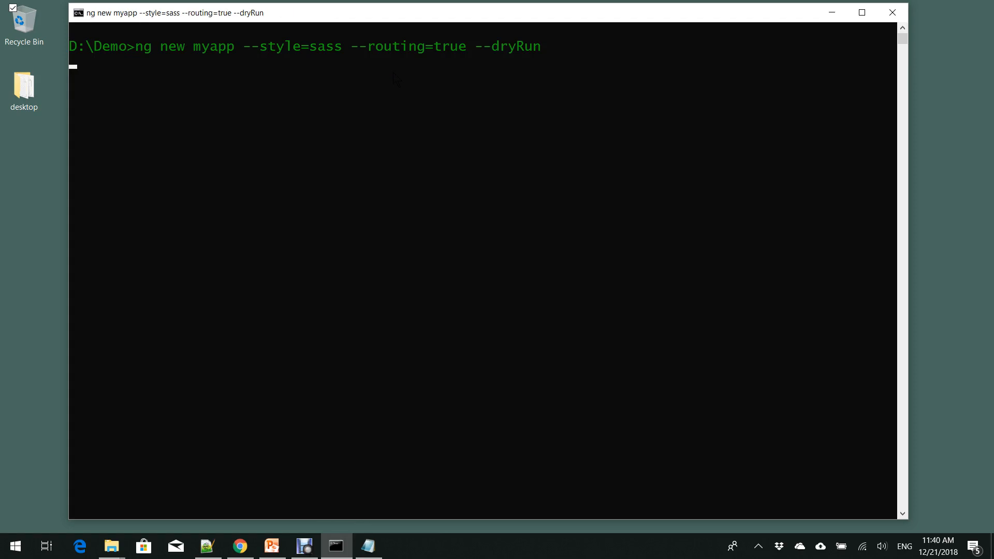
{"action": "key", "text": "enter"}
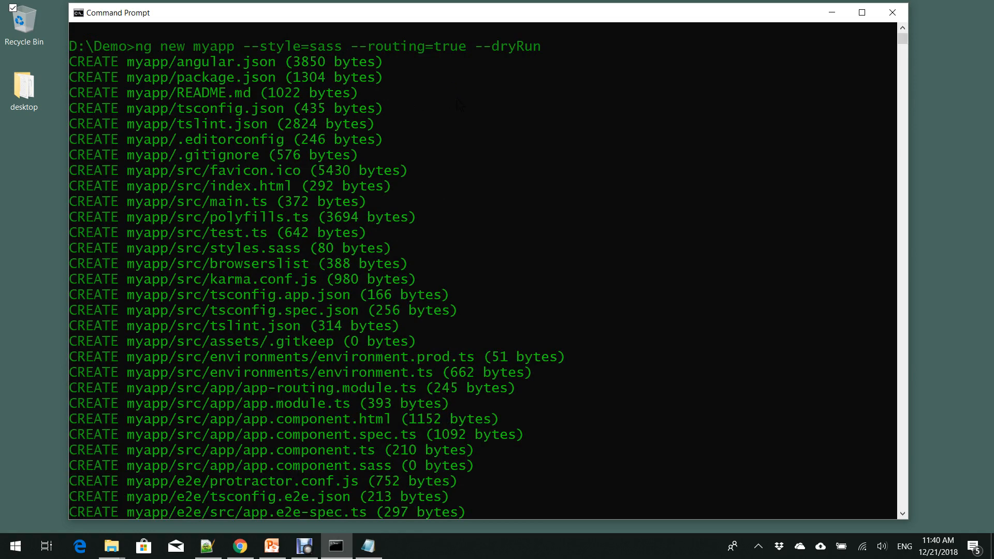
{"action": "mouse_move", "coordinate": [484, 147]}
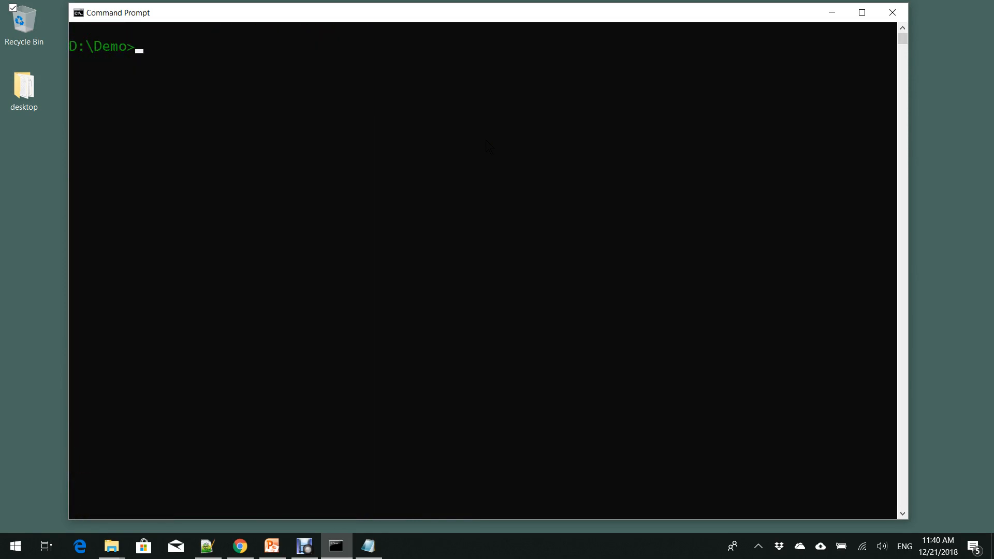
Step: Edit the recalled command to ng new myapp --defaults --dryRun and run it
{"action": "type", "text": "ng new myapp --style=sass --routing=true --dryRu"}
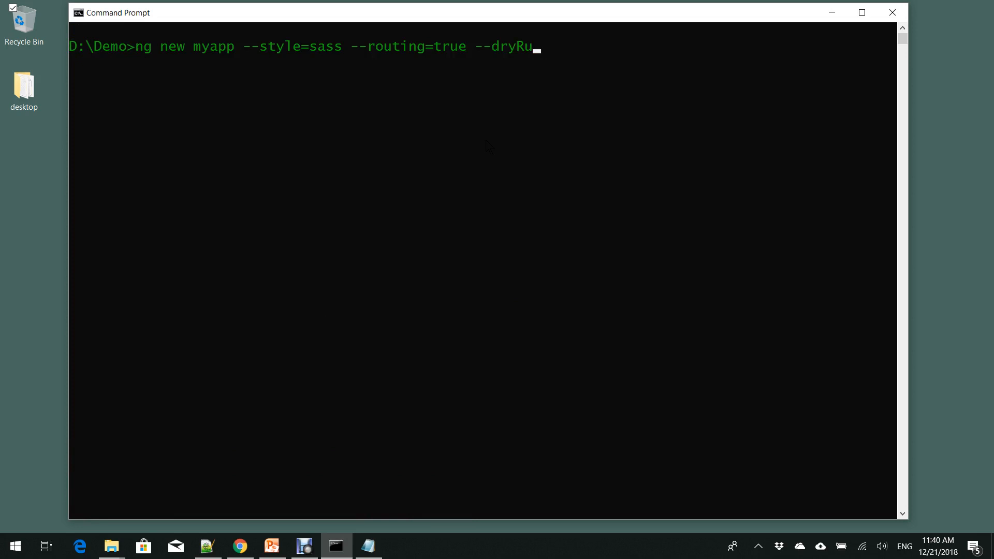
{"action": "key", "text": "Backspace"}
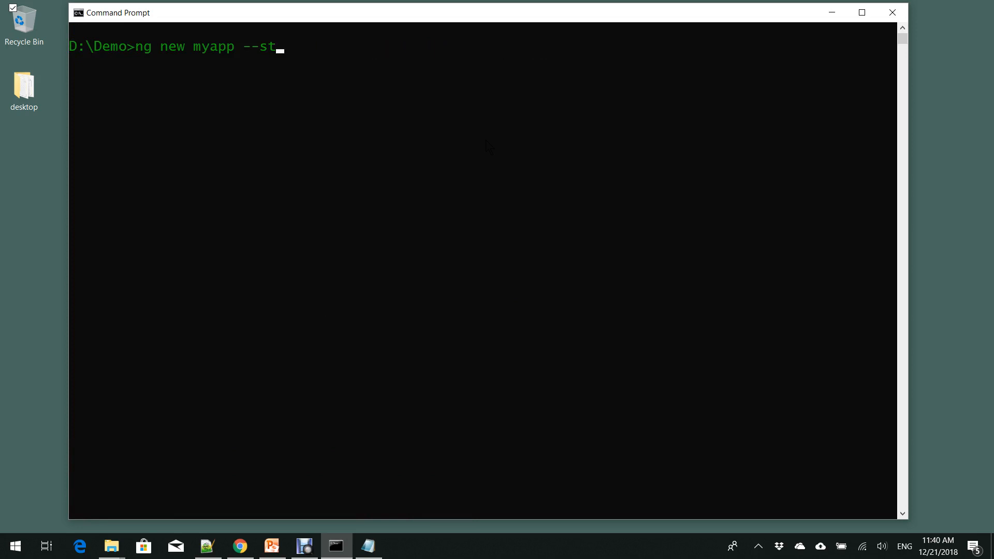
{"action": "type", "text": "efaults --dry"}
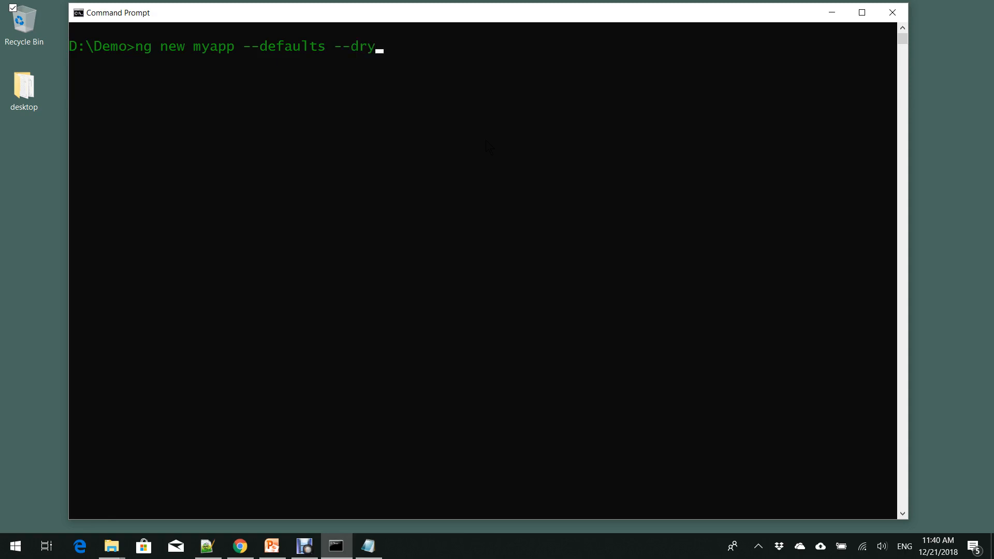
{"action": "type", "text": "Run"}
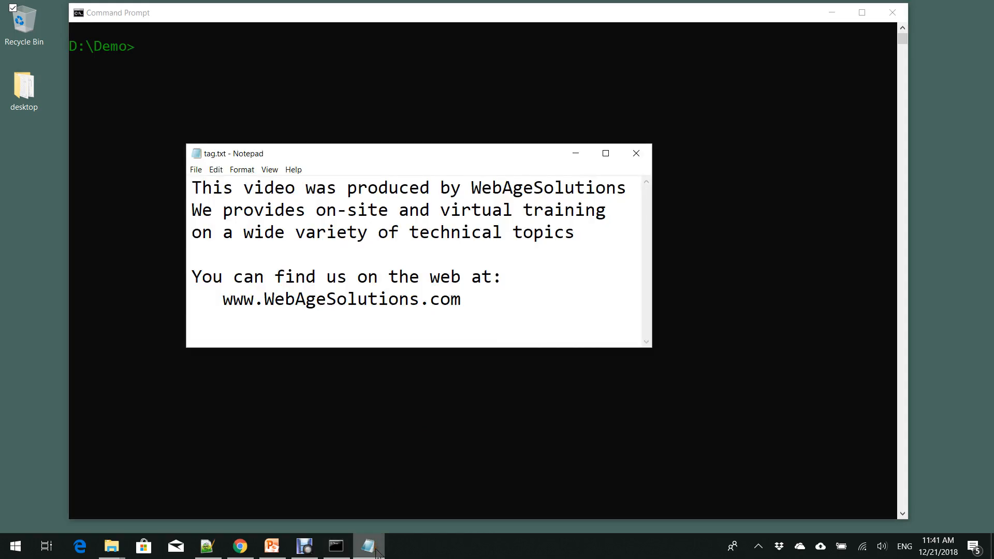
Step: Place the cursor in the producer credit note shown in Notepad
{"action": "left_click", "coordinate": [214, 210]}
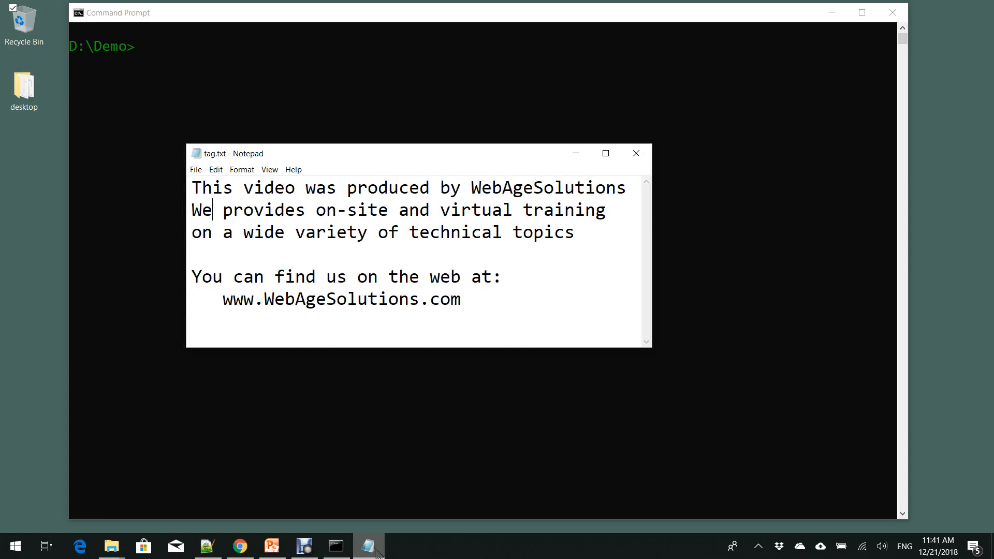